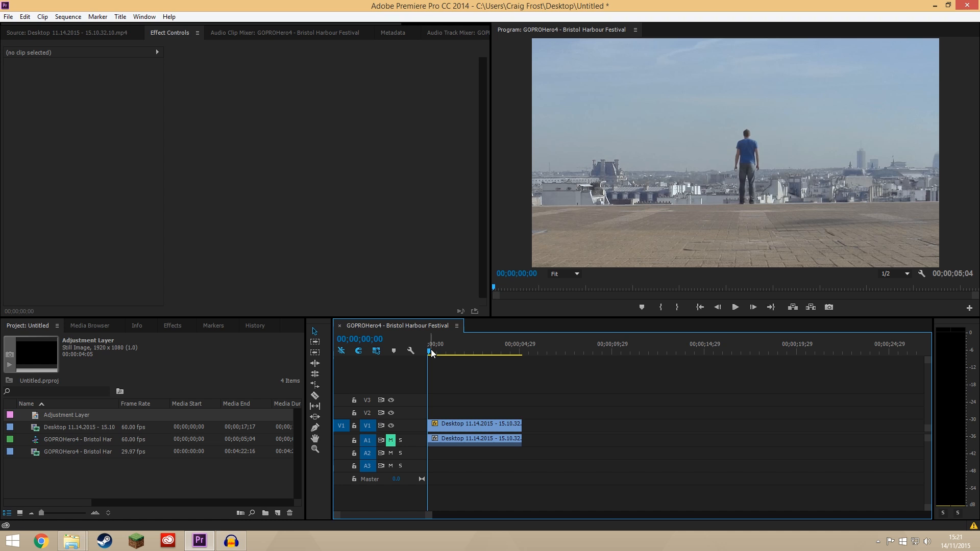
pyautogui.moveTo(435, 355)
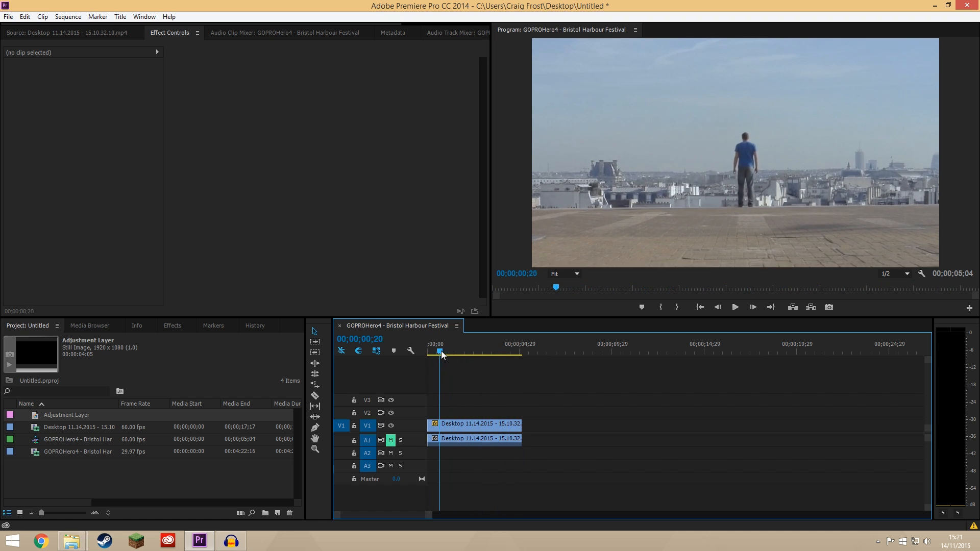
# Return the playhead to the sequence start and select the V1 clip to load its effect settings.
pyautogui.moveTo(439, 352); pyautogui.dragTo(515, 352)
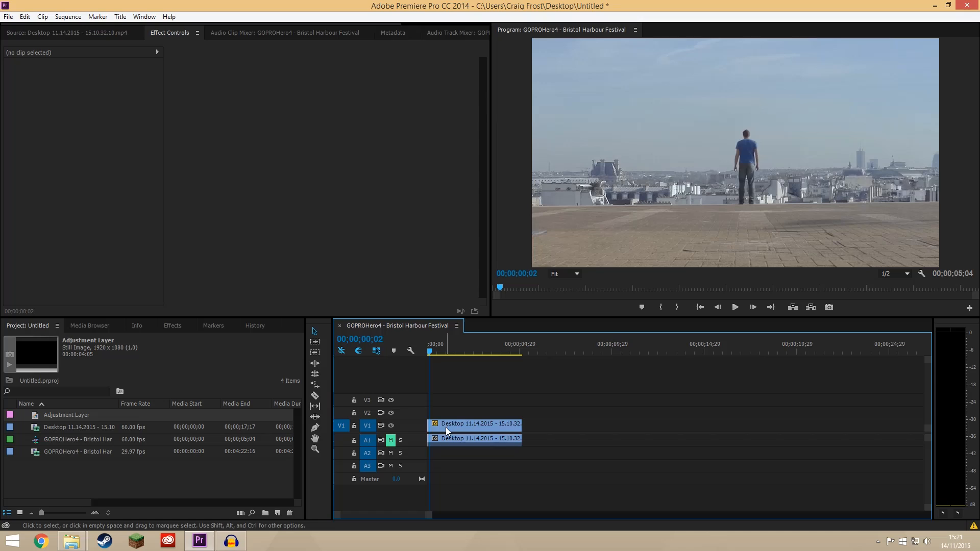
pyautogui.click(475, 423)
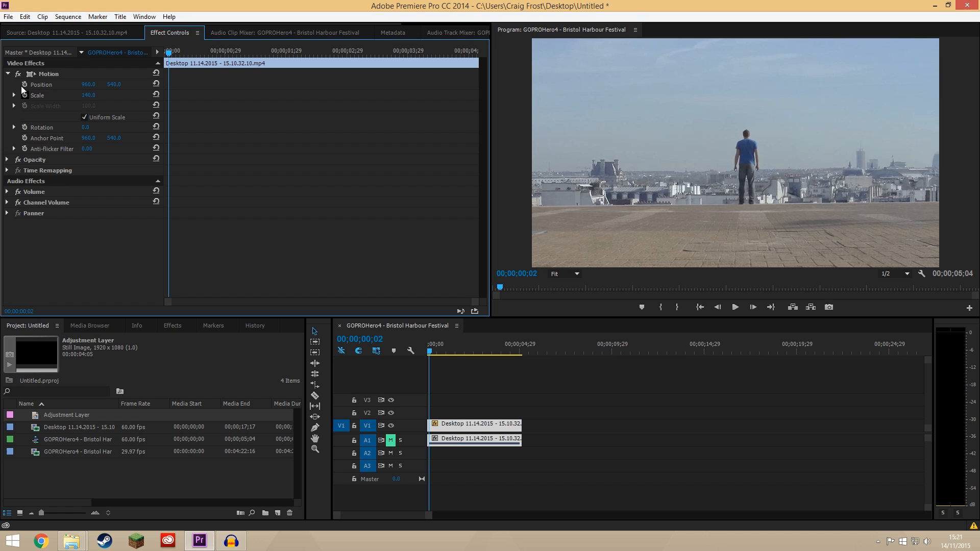
# Keyframe Scale from start to about 167.7 mid-shot and back, then scrub to preview the zoom.
pyautogui.click(506, 349)
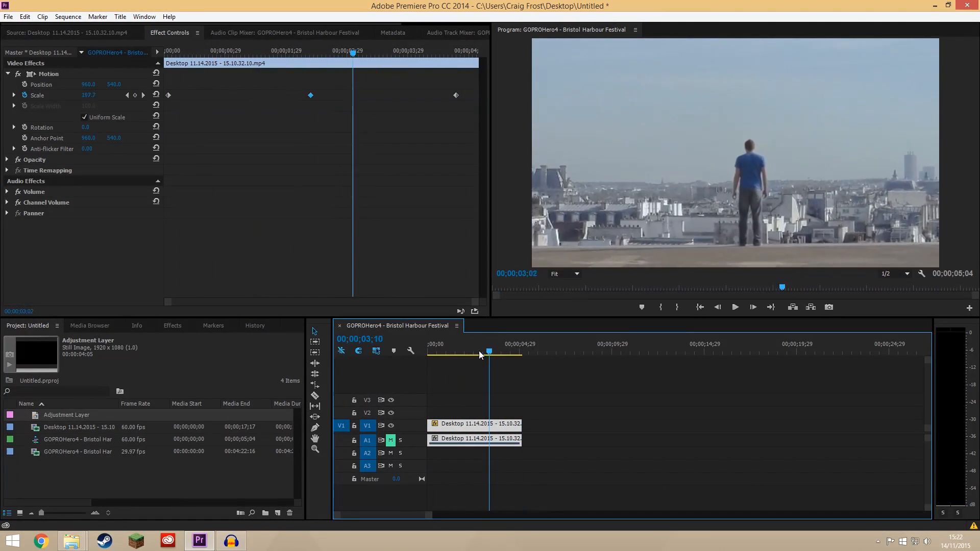
pyautogui.moveTo(489, 353); pyautogui.dragTo(451, 352)
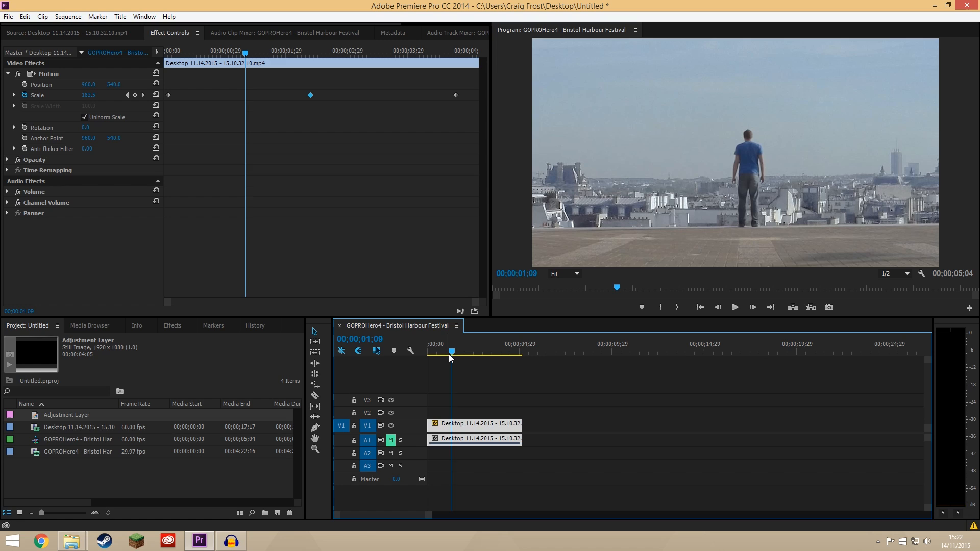